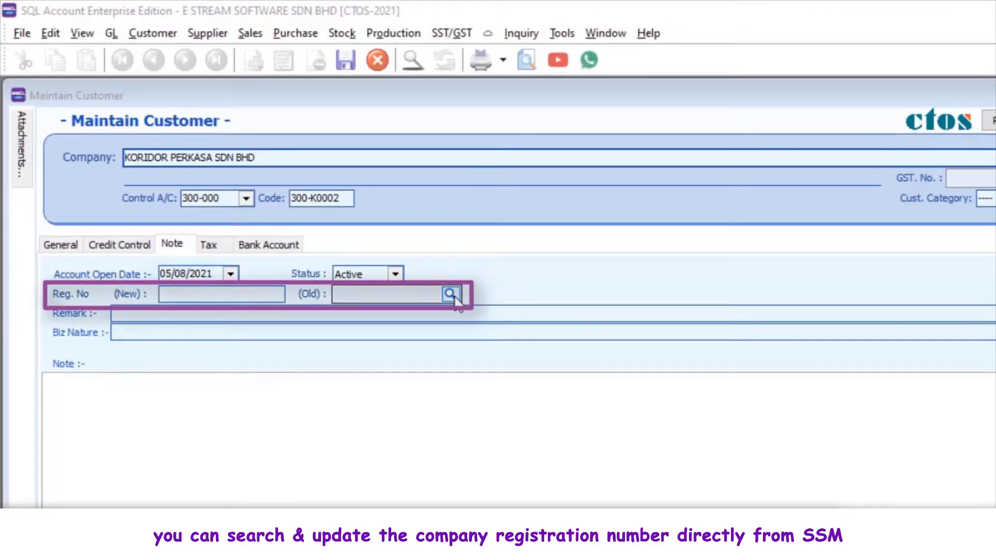
Step: Fill the Reg. No fields from the SSM lookup by selecting KORIDOR PERKASA SDN BHD
click(450, 293)
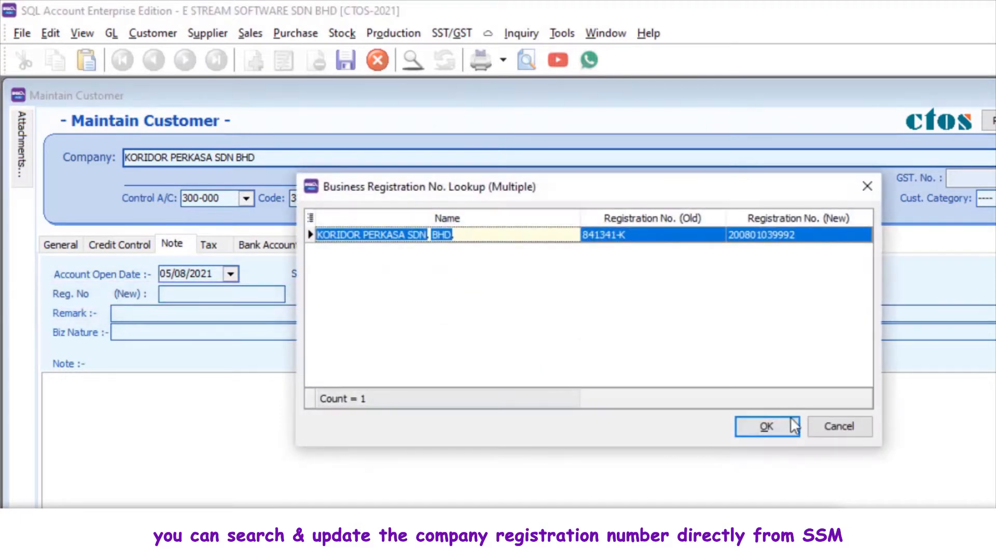
click(766, 427)
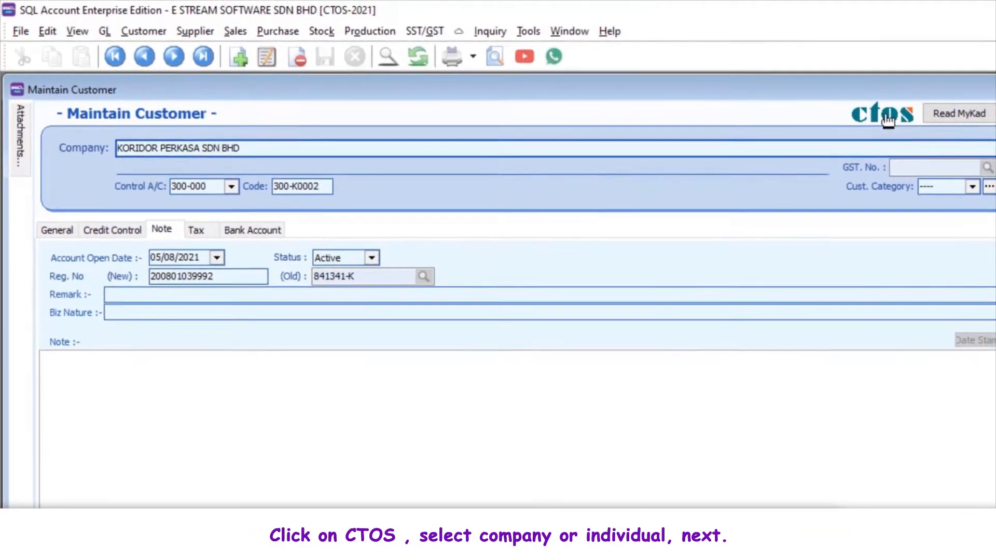
Step: Start a CTOS check for the customer as a Company and switch to Full Report
click(882, 113)
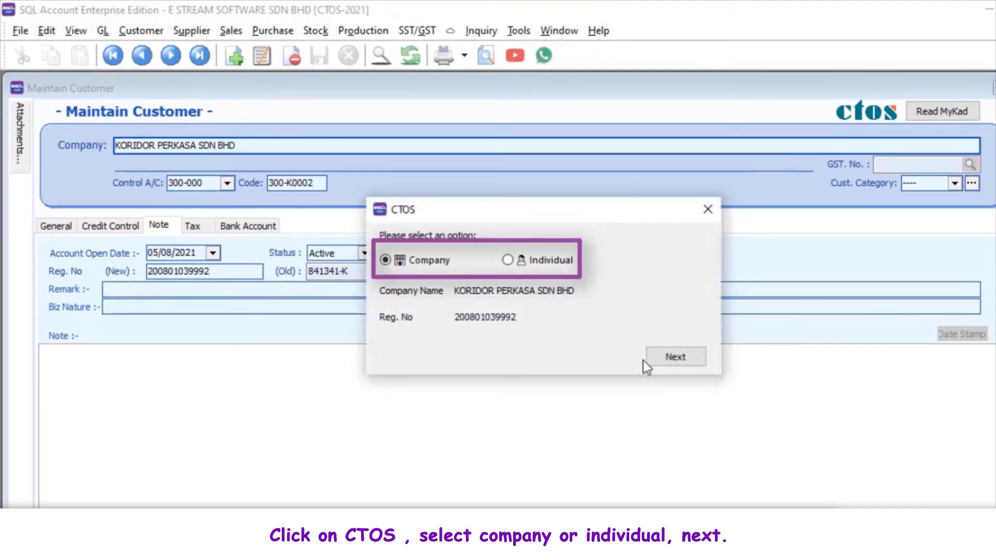
click(675, 356)
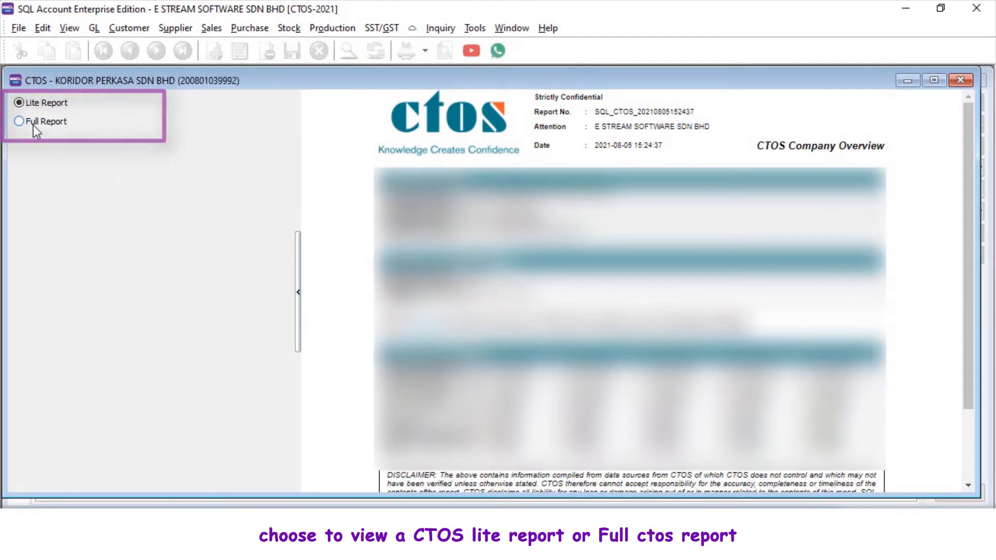
click(19, 121)
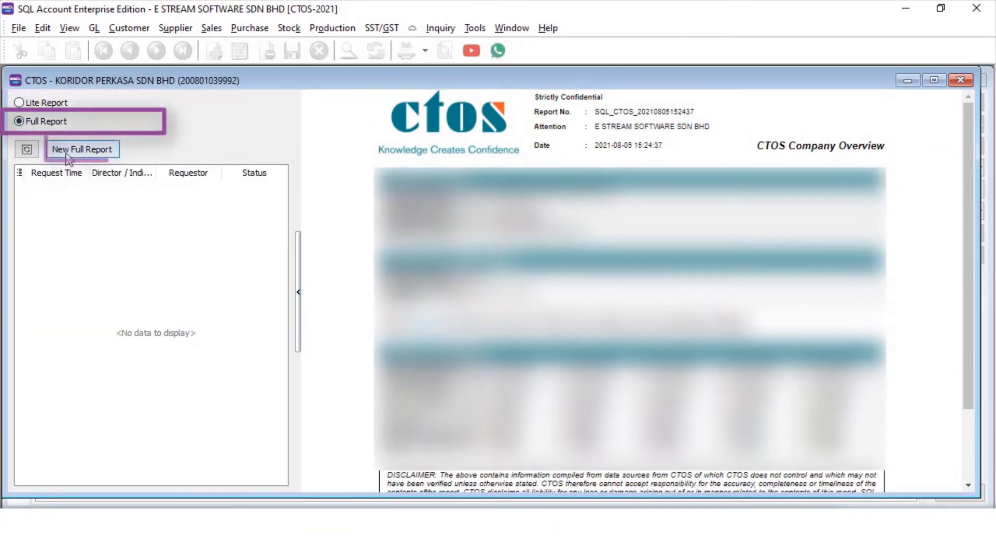
Step: Request a New Full Report, agree to the credit deduction and pick the consenting director with NRIC
click(81, 148)
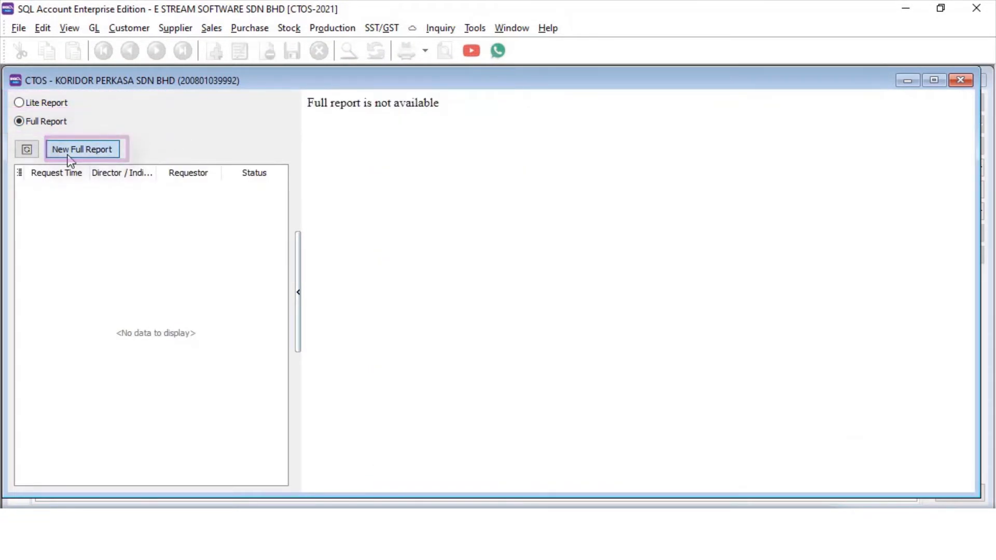
click(81, 149)
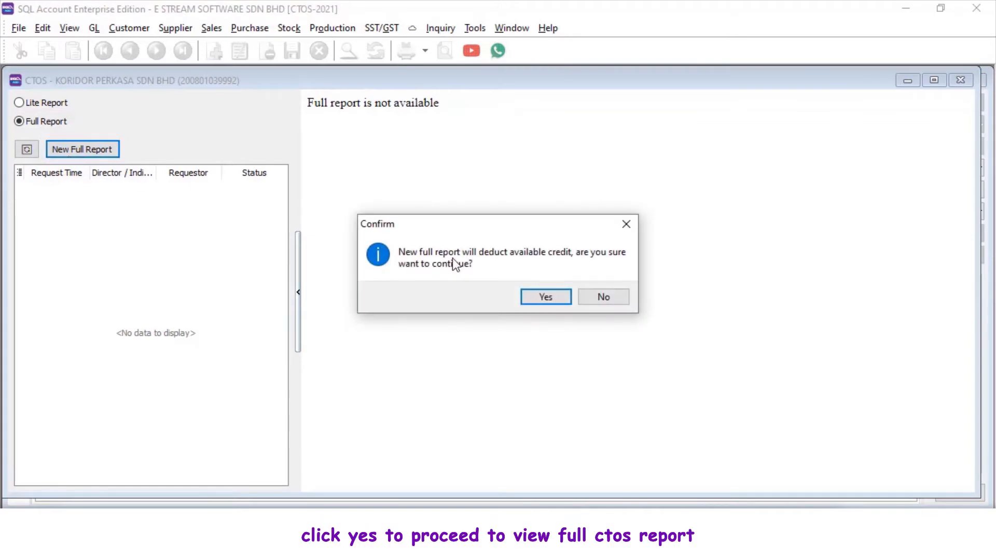
click(544, 297)
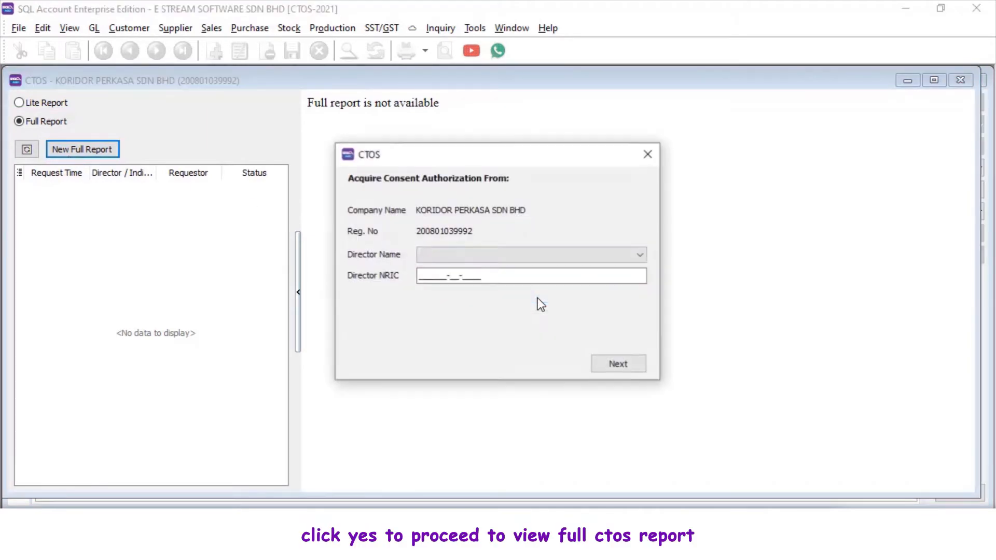
click(639, 255)
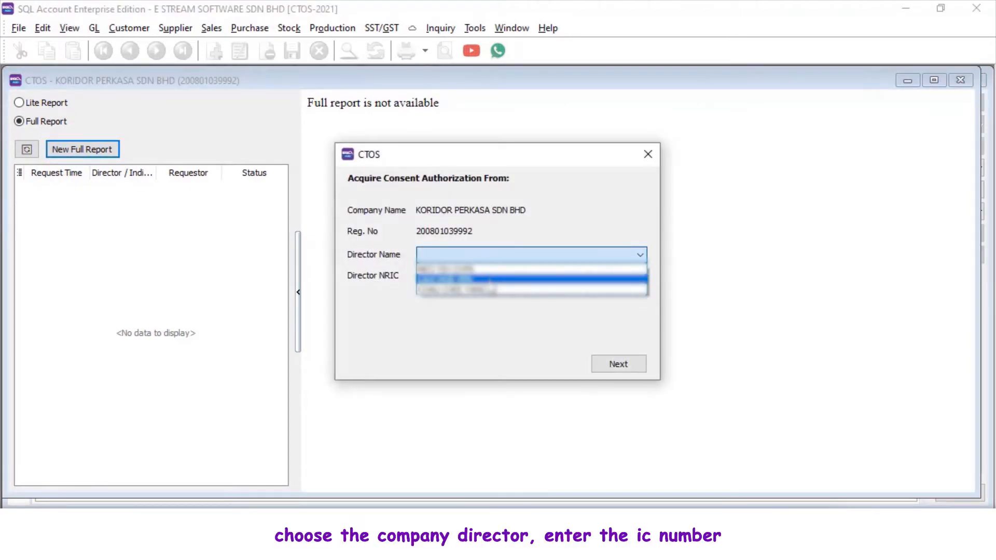
click(530, 254)
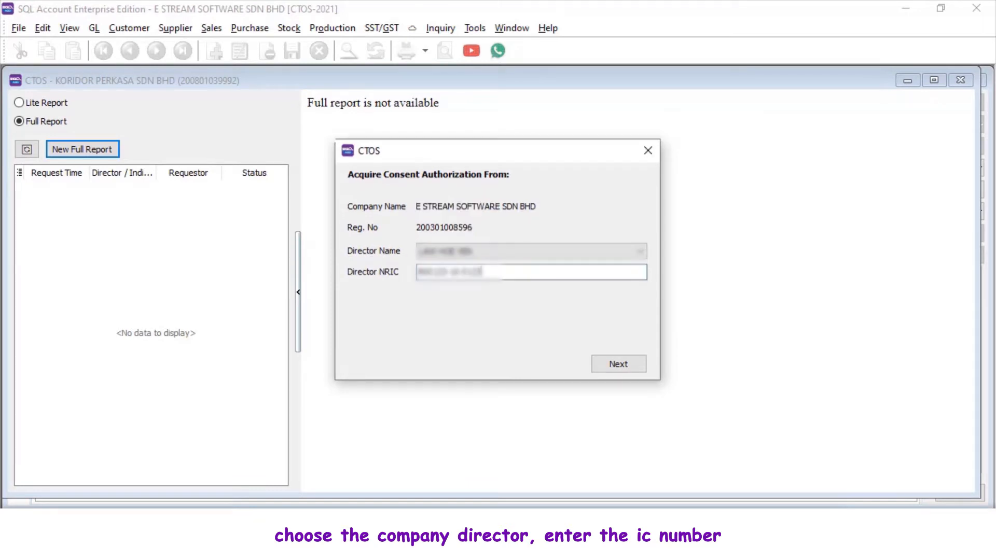
Step: Send the consent request and confirm the director's selfie verification on the phone
click(617, 364)
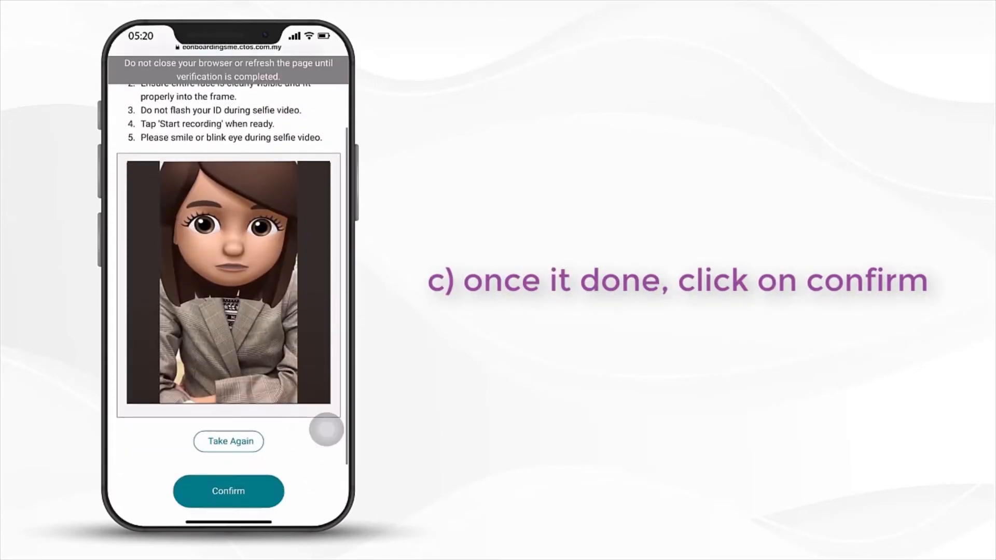
click(228, 491)
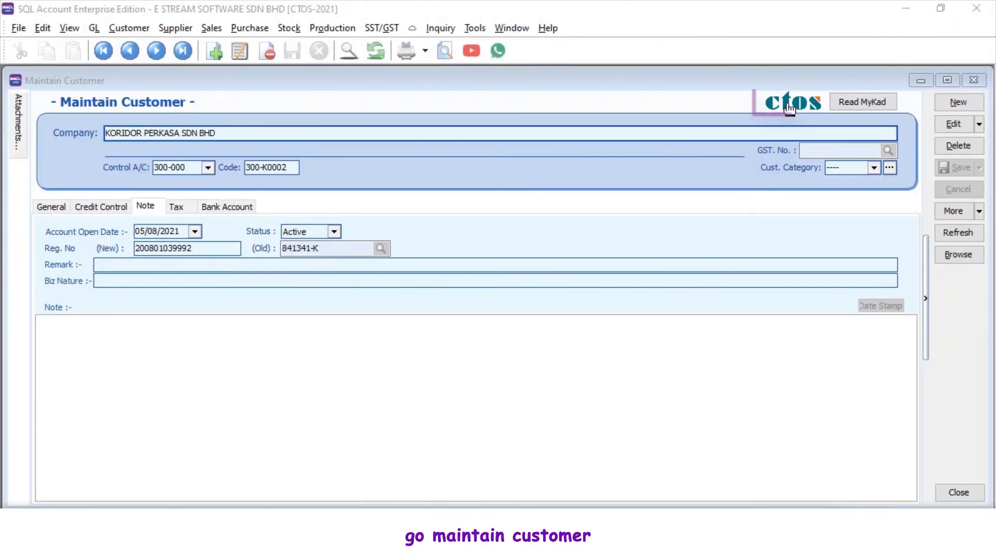
Step: Reopen the CTOS window for the customer as a Company to display the full report
click(792, 101)
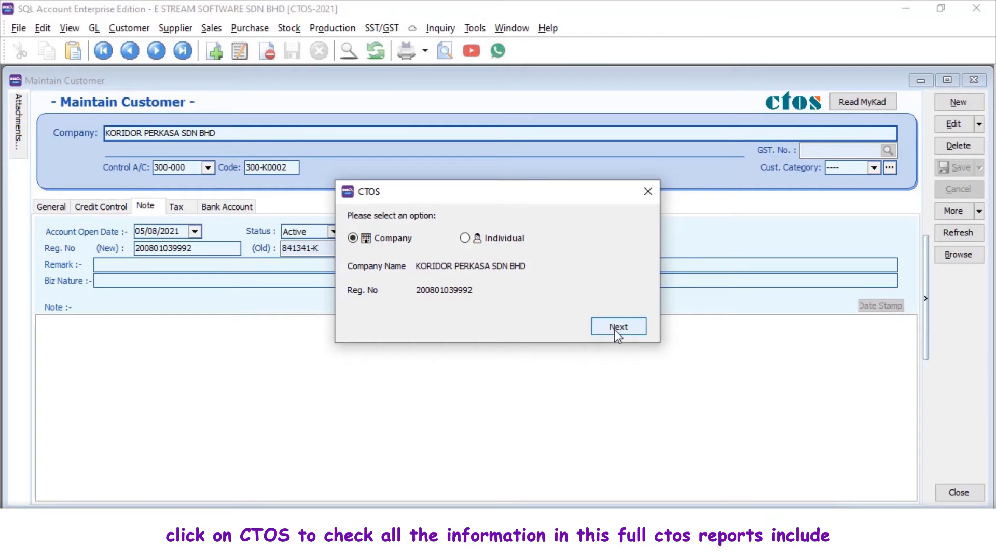
click(616, 327)
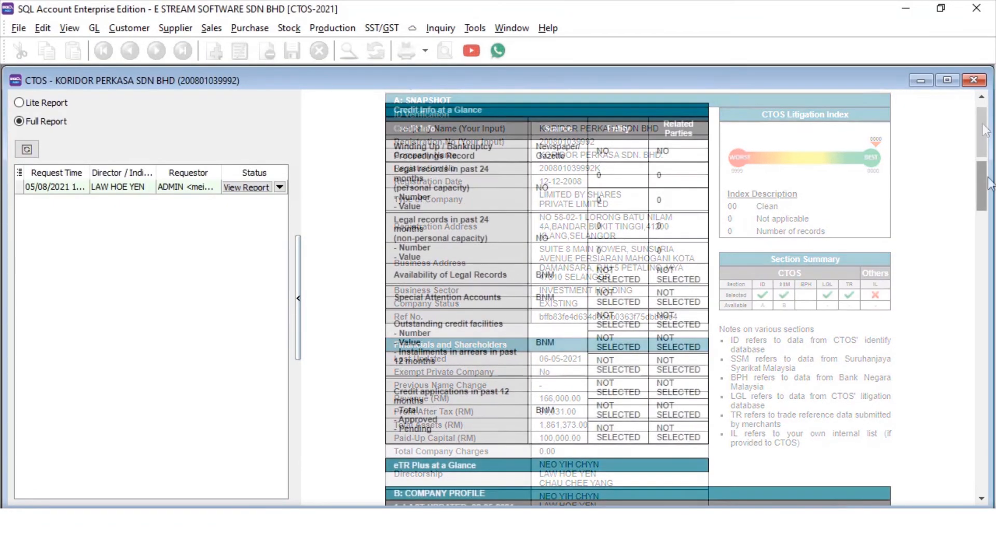
Step: Scroll through company profile, directors, shareholders, financials, legal cases down to historical enquiry
scroll(down, 3)
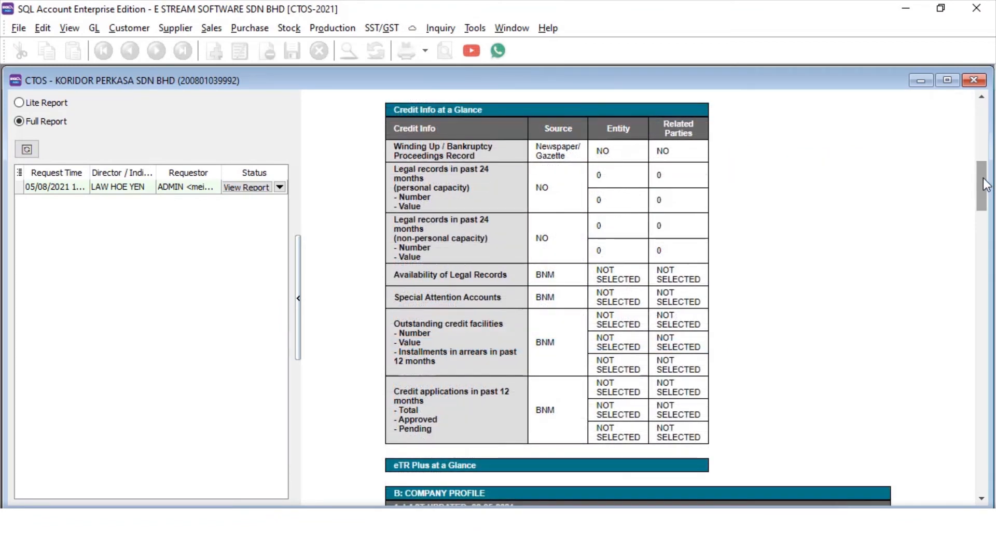
scroll(down, 3)
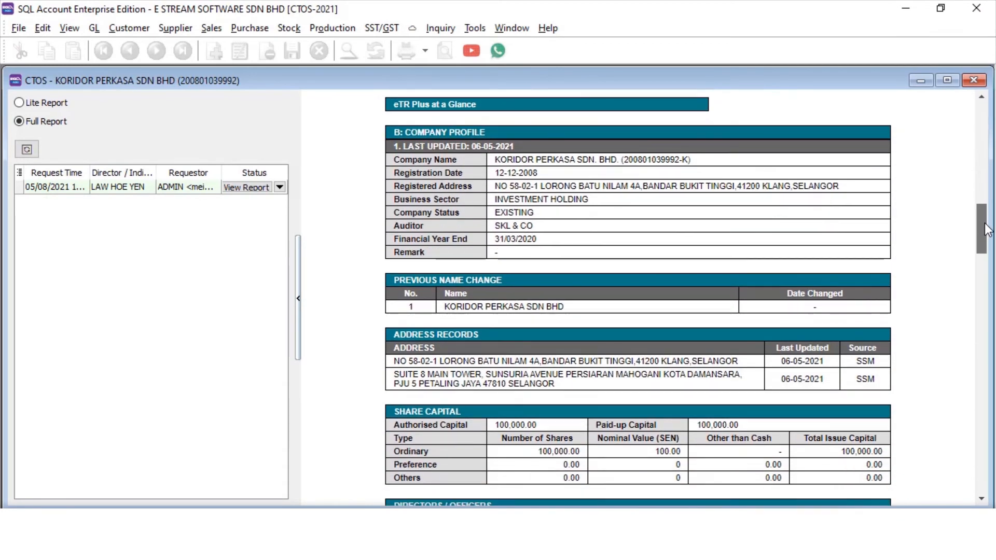
scroll(down, 3)
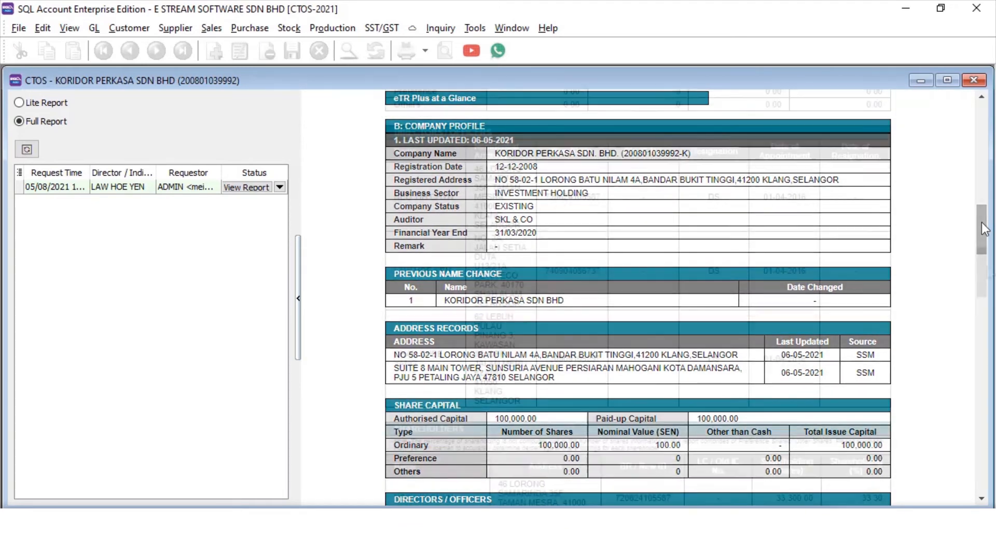
scroll(down, 3)
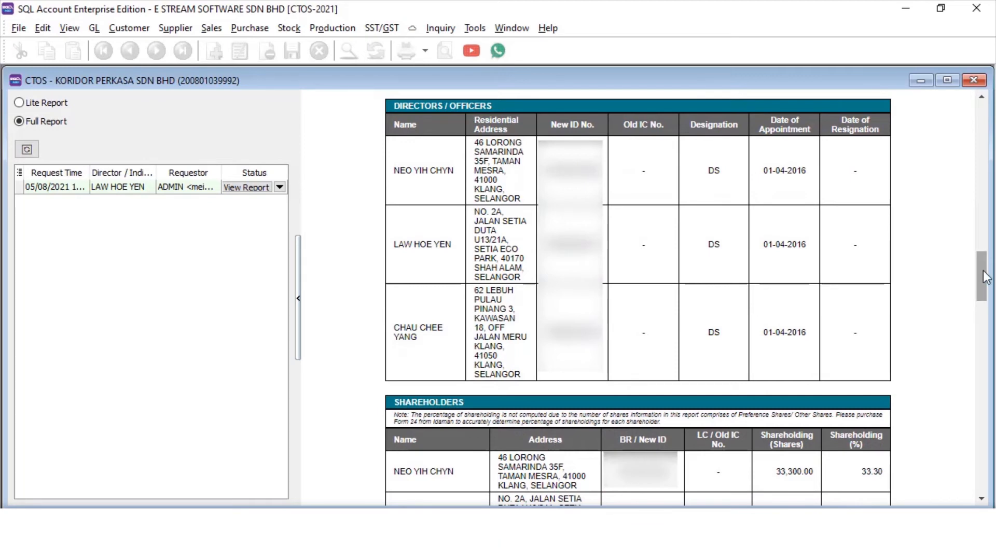
scroll(down, 3)
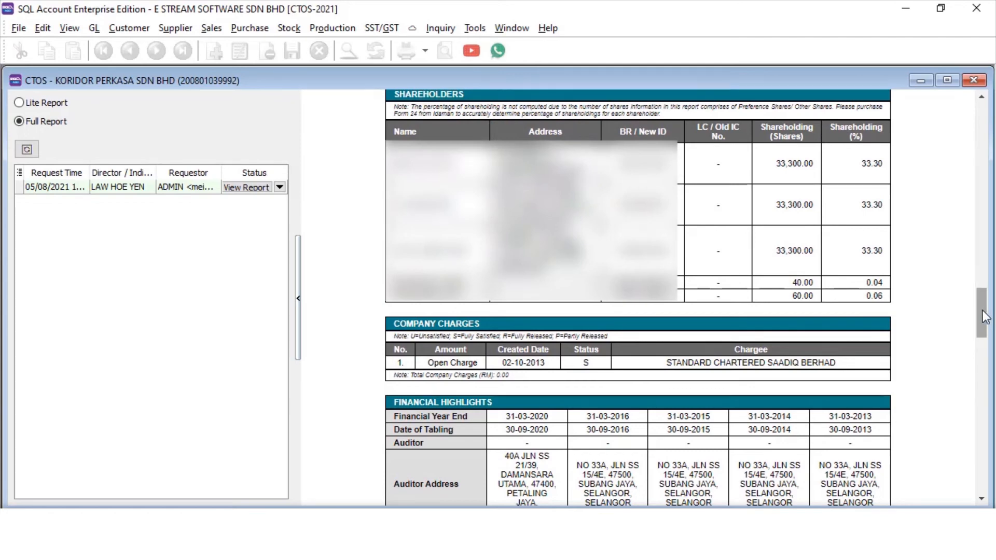
scroll(down, 3)
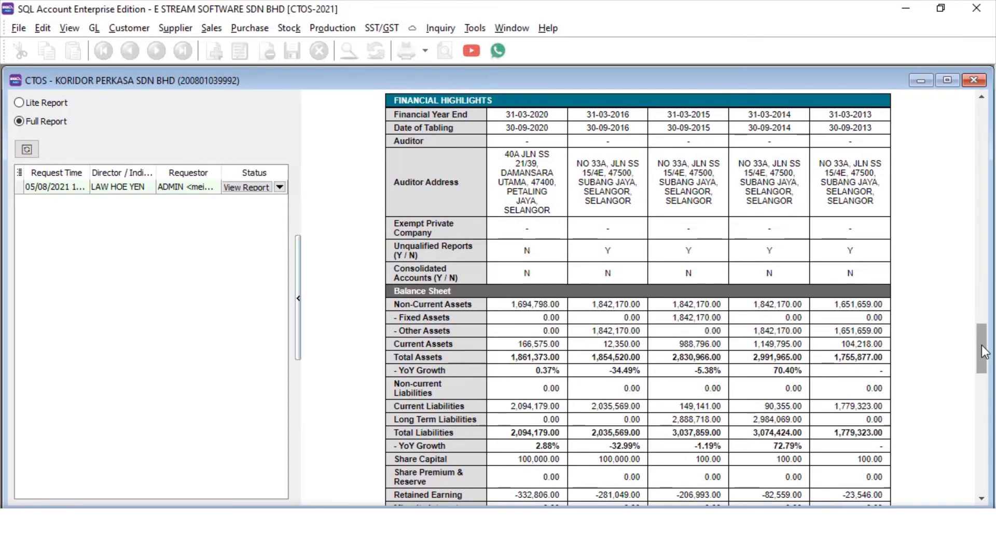
scroll(down, 3)
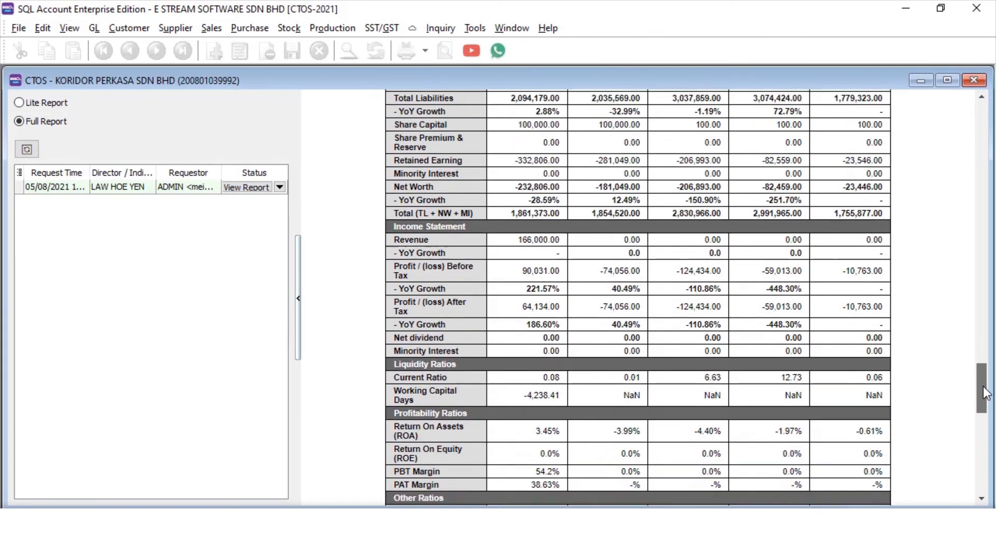
scroll(down, 3)
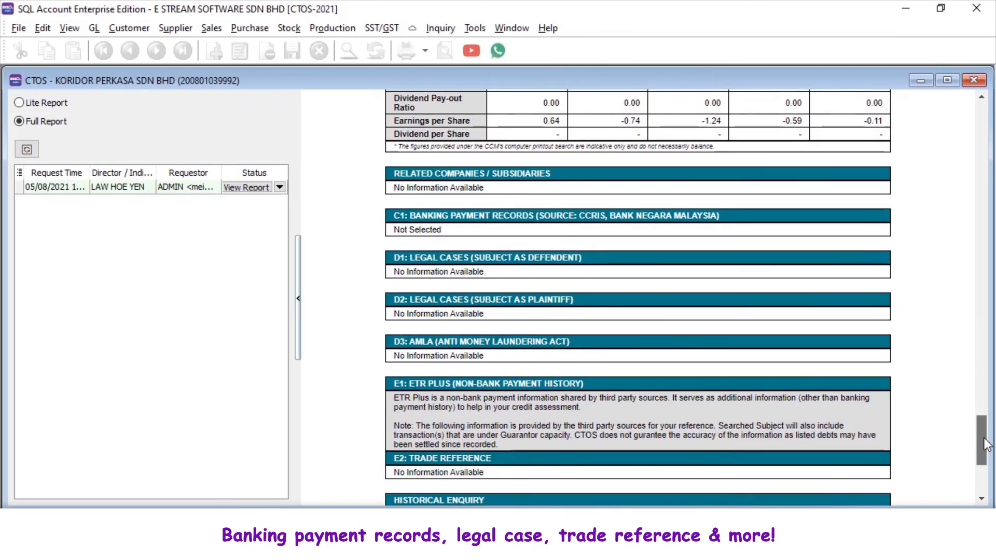
scroll(down, 3)
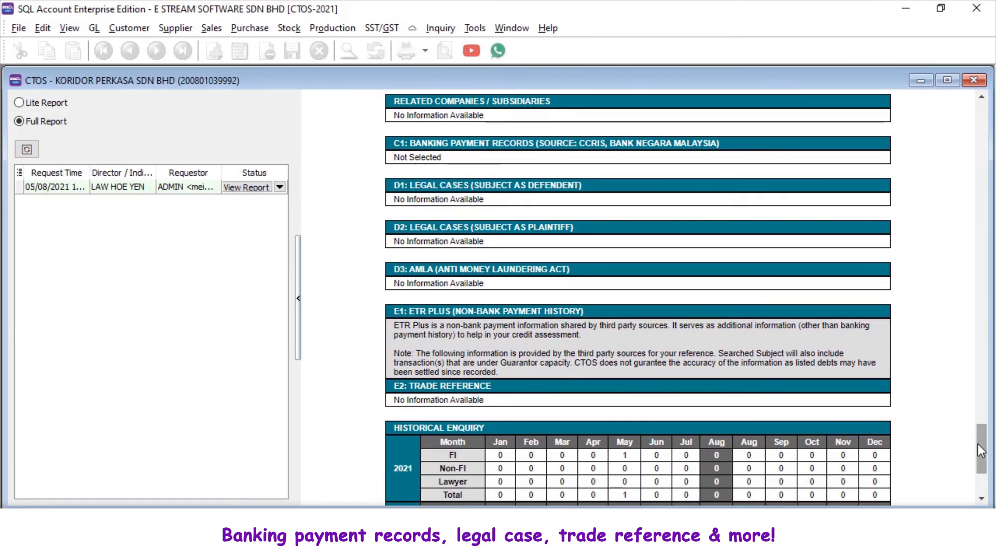